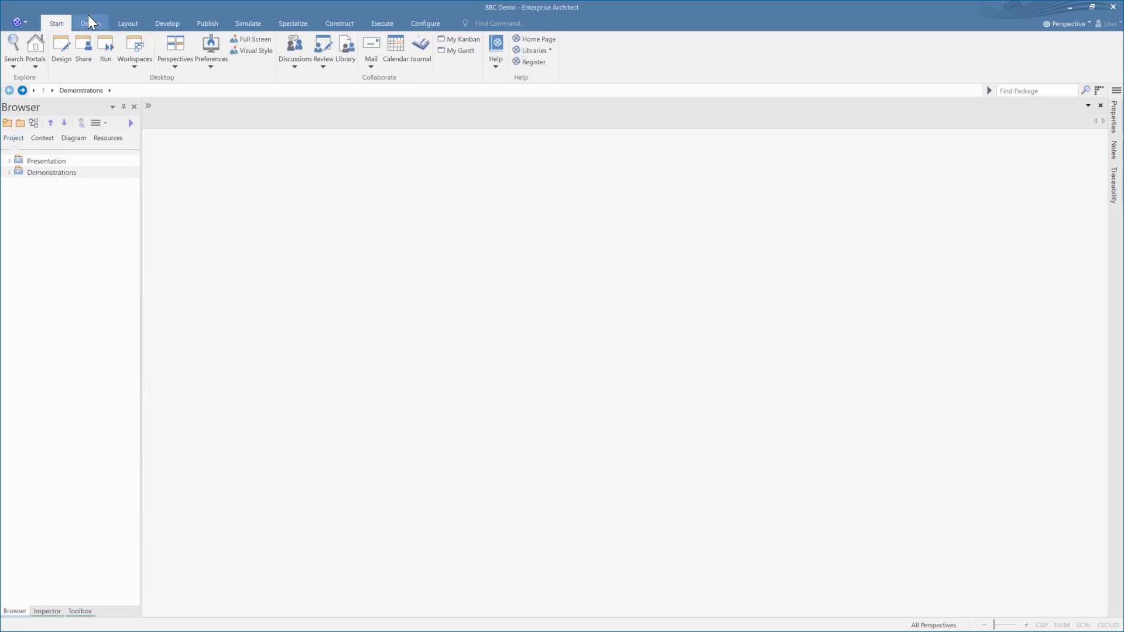
# Browse the Design, Develop and Simulate ribbon tabs, then return to Start
pyautogui.click(127, 24)
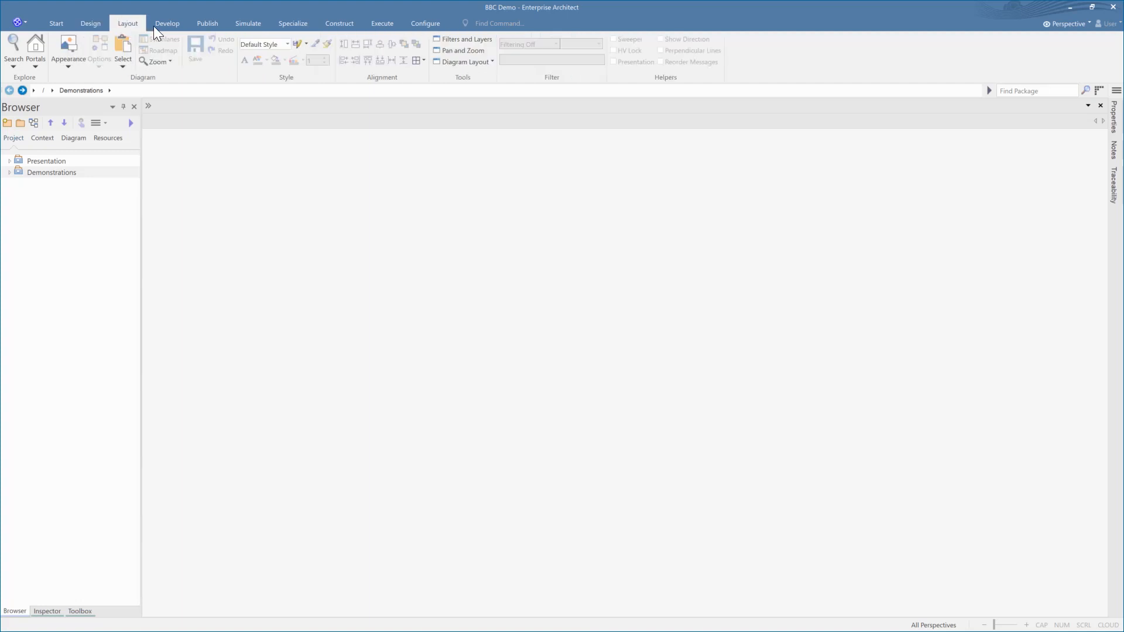
pyautogui.click(167, 23)
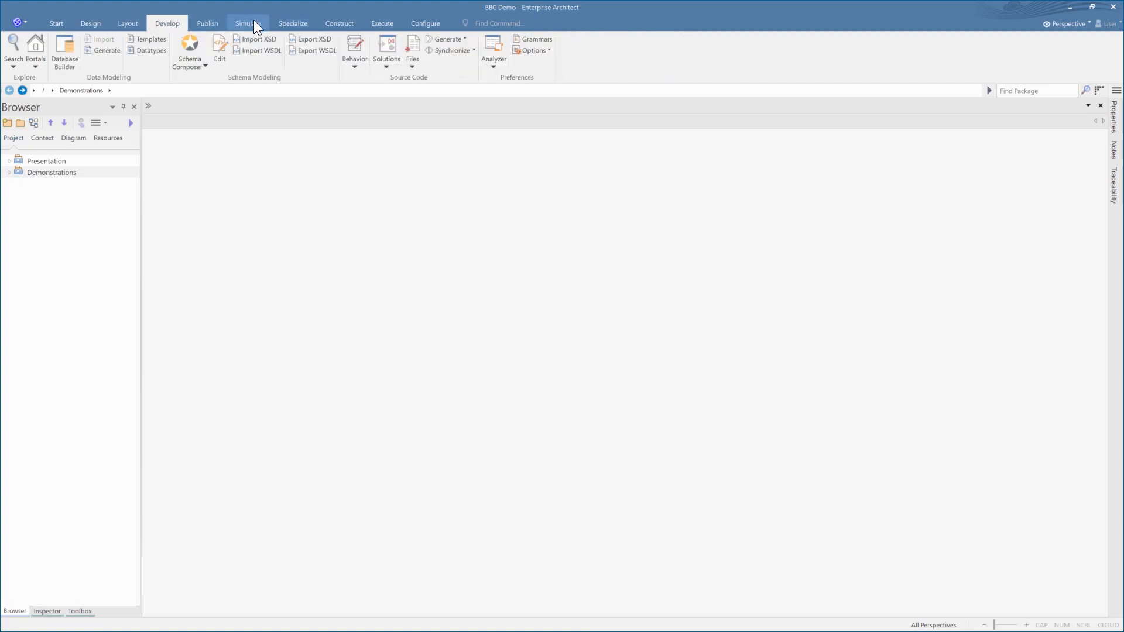
pyautogui.click(247, 23)
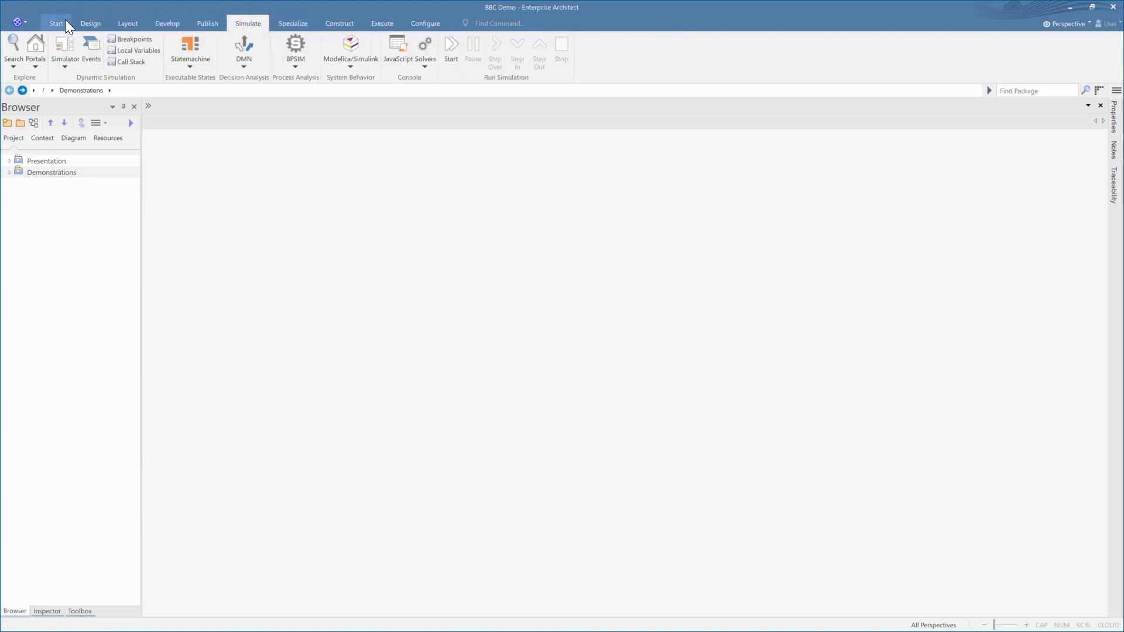
pyautogui.click(56, 23)
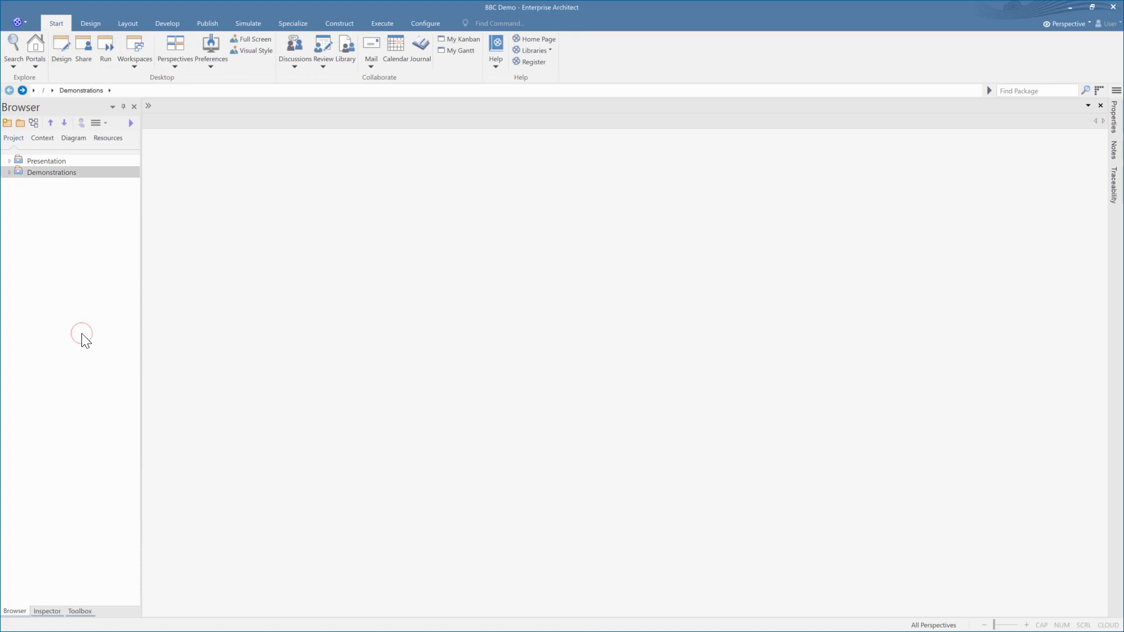
# Show the Toolbox and Properties panes, then return to the model Browser
pyautogui.click(81, 612)
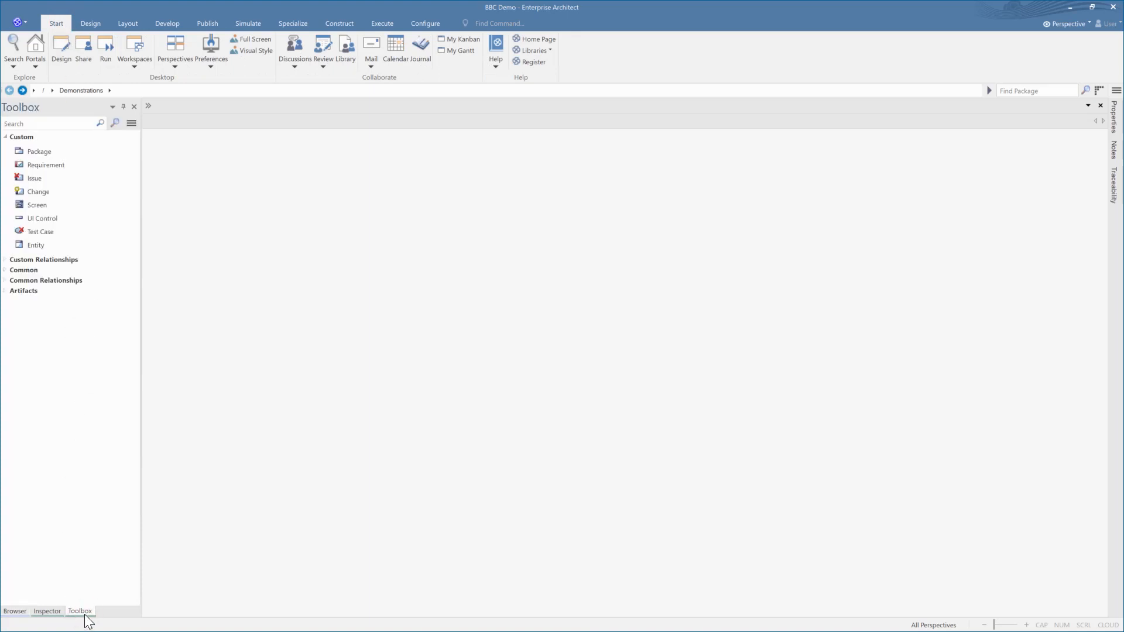
pyautogui.moveTo(102, 607)
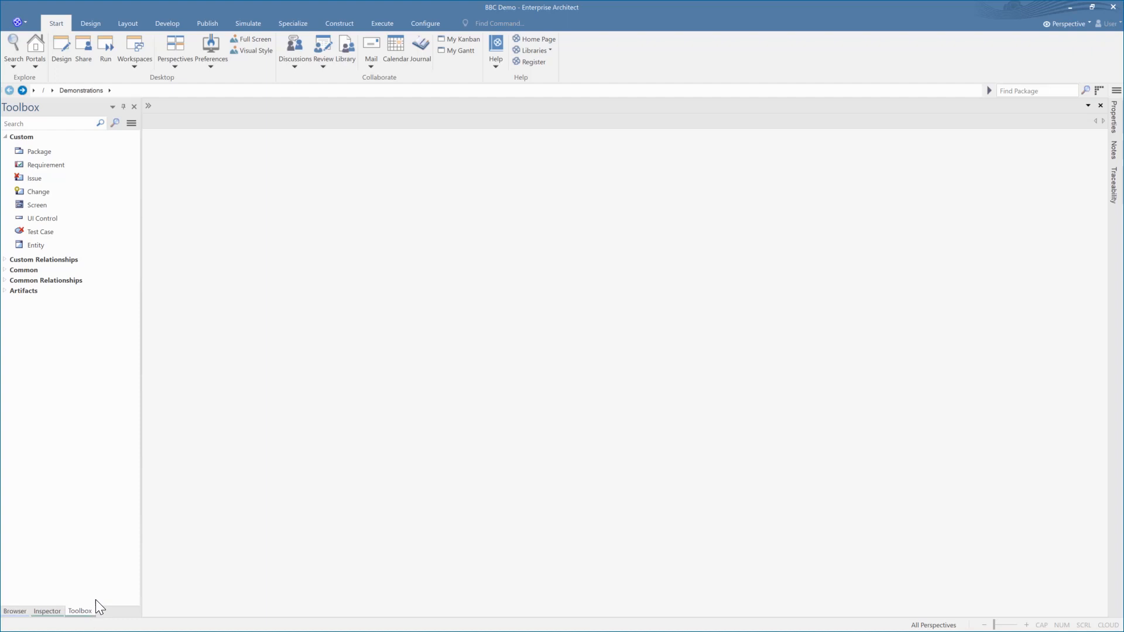
pyautogui.click(1118, 117)
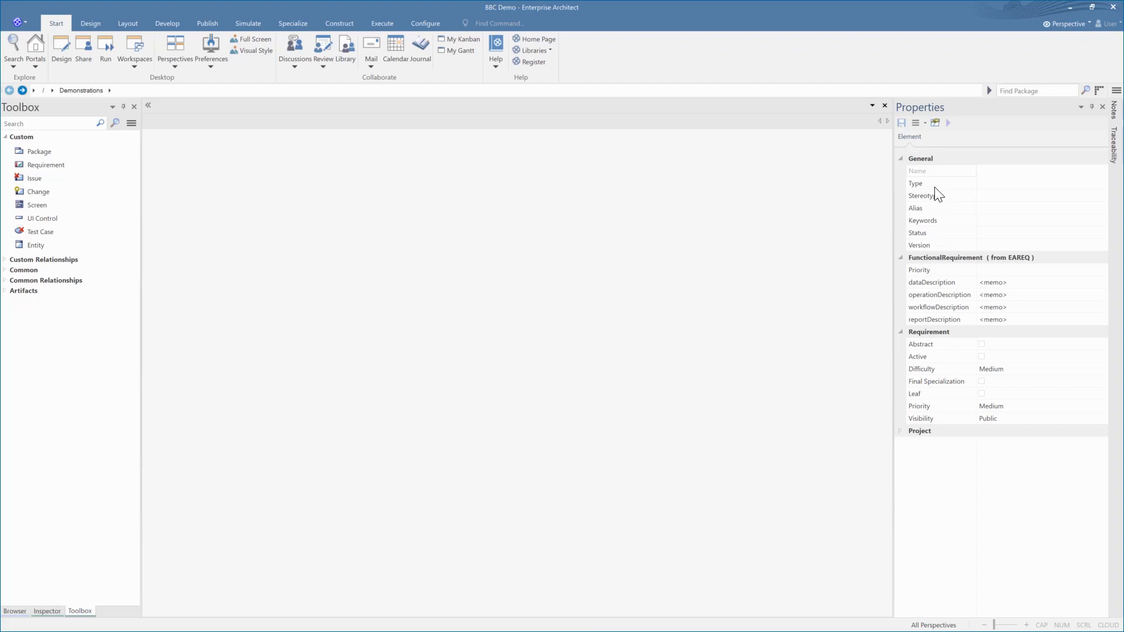
pyautogui.click(941, 196)
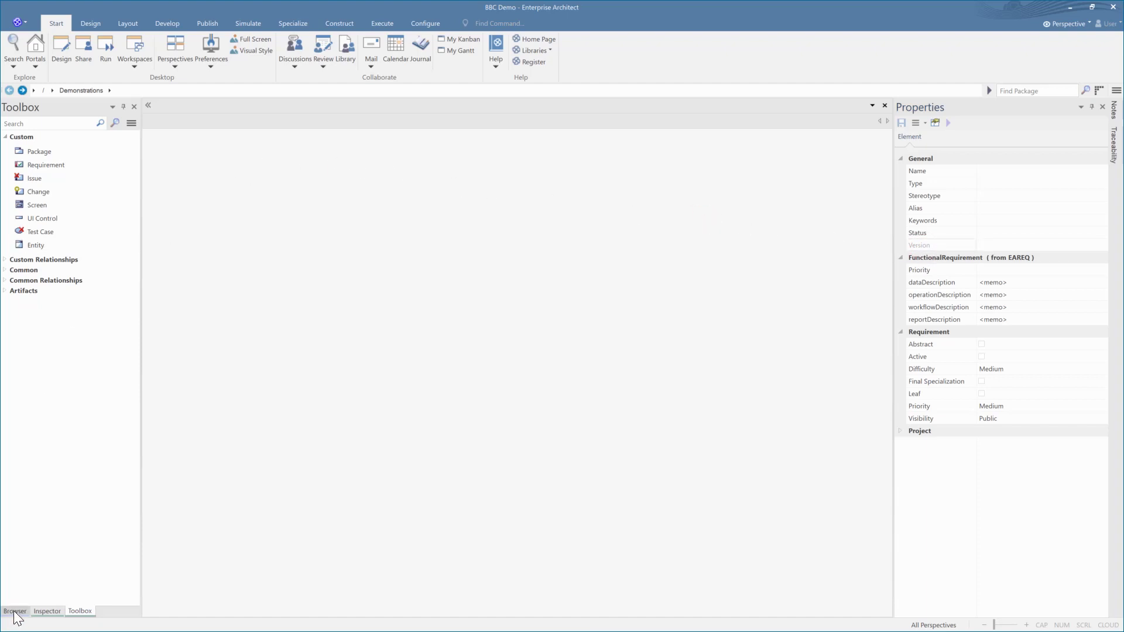
pyautogui.click(17, 612)
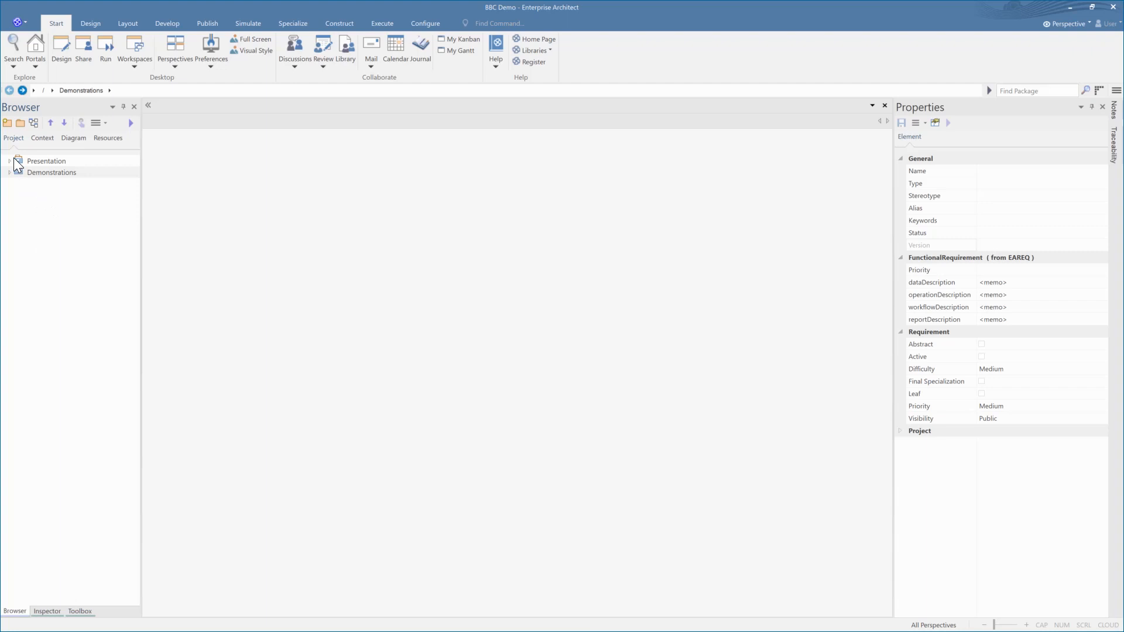
# Open the Requirements diagram from BBC Presentation and select REQ002 - Tether Shuttle
pyautogui.doubleClick(47, 161)
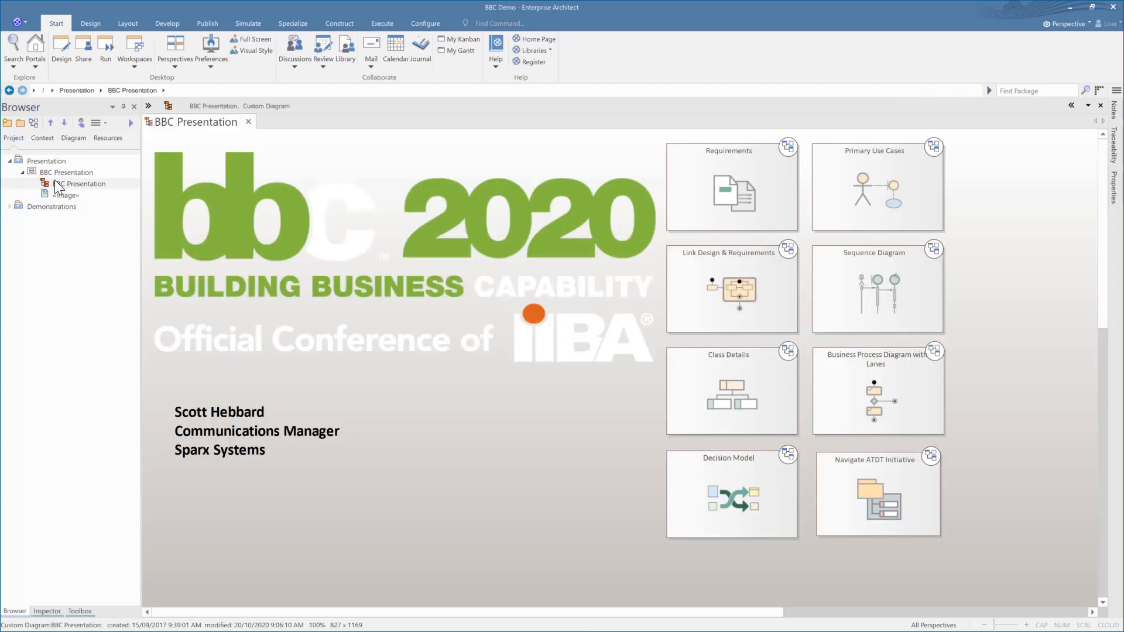
pyautogui.click(731, 187)
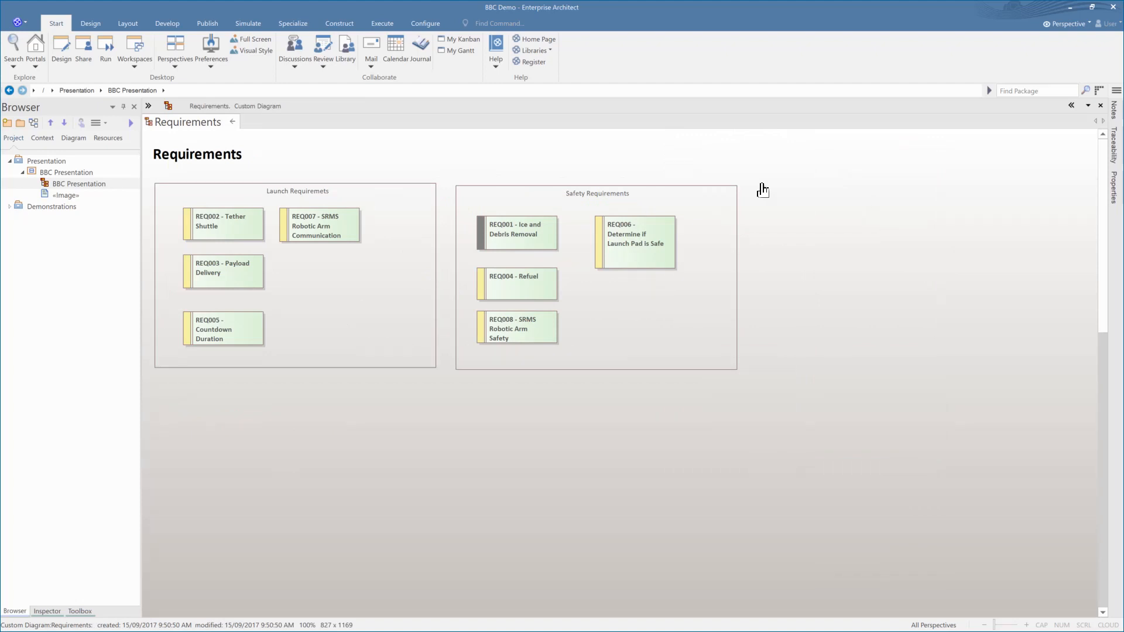
pyautogui.moveTo(442, 212)
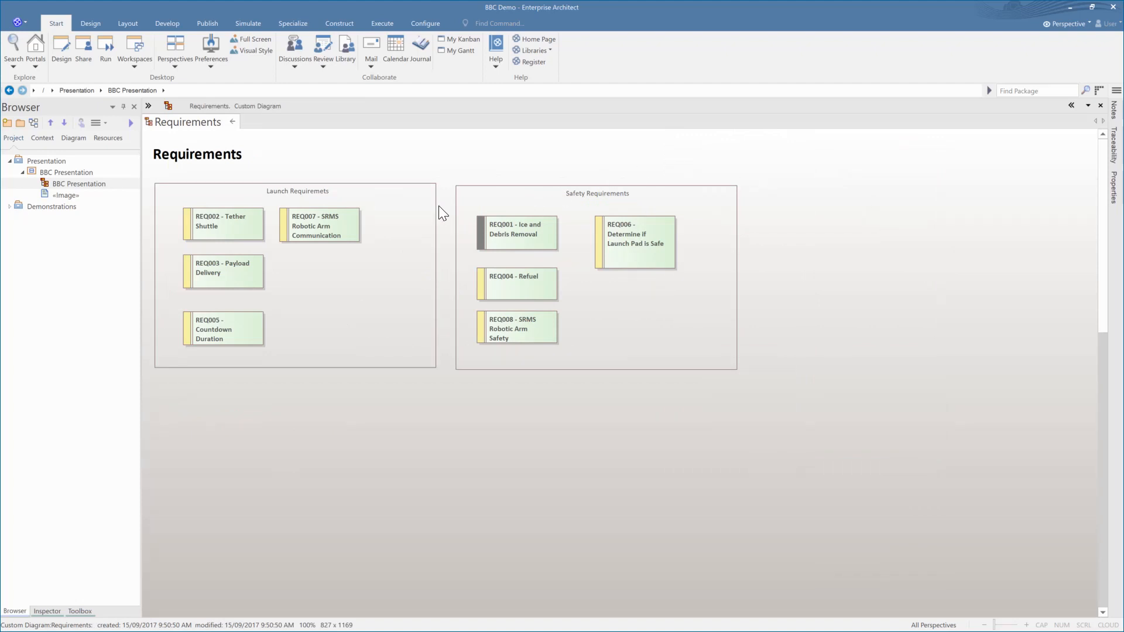
pyautogui.click(223, 223)
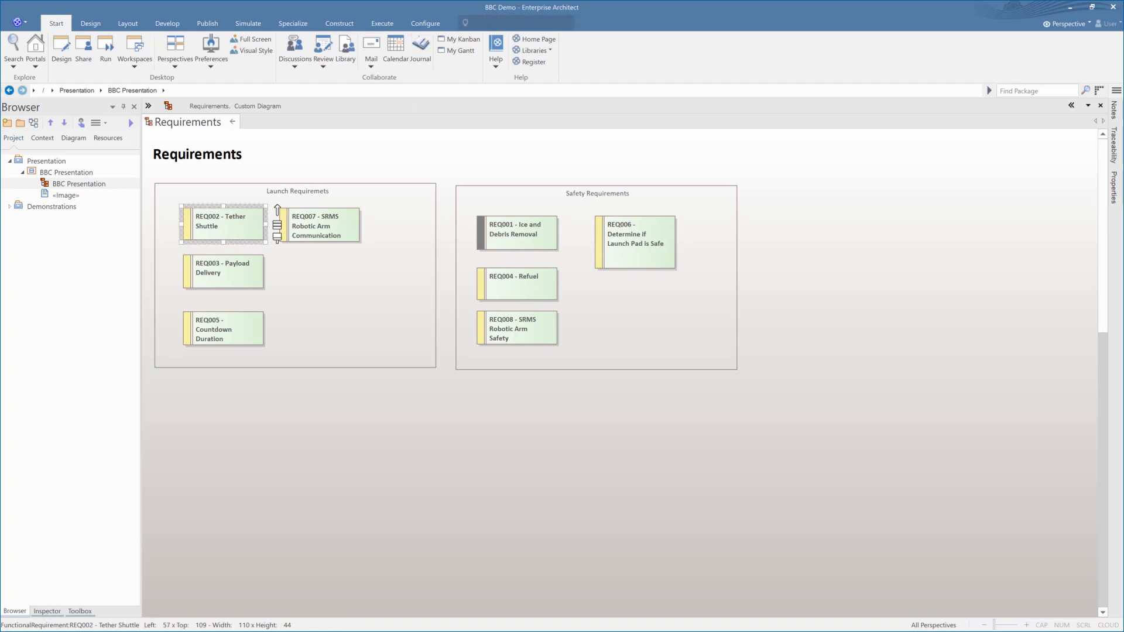
# Trace Prepare Launch Pad's dependent requirements and linked actor in Traceability
pyautogui.write('trace')
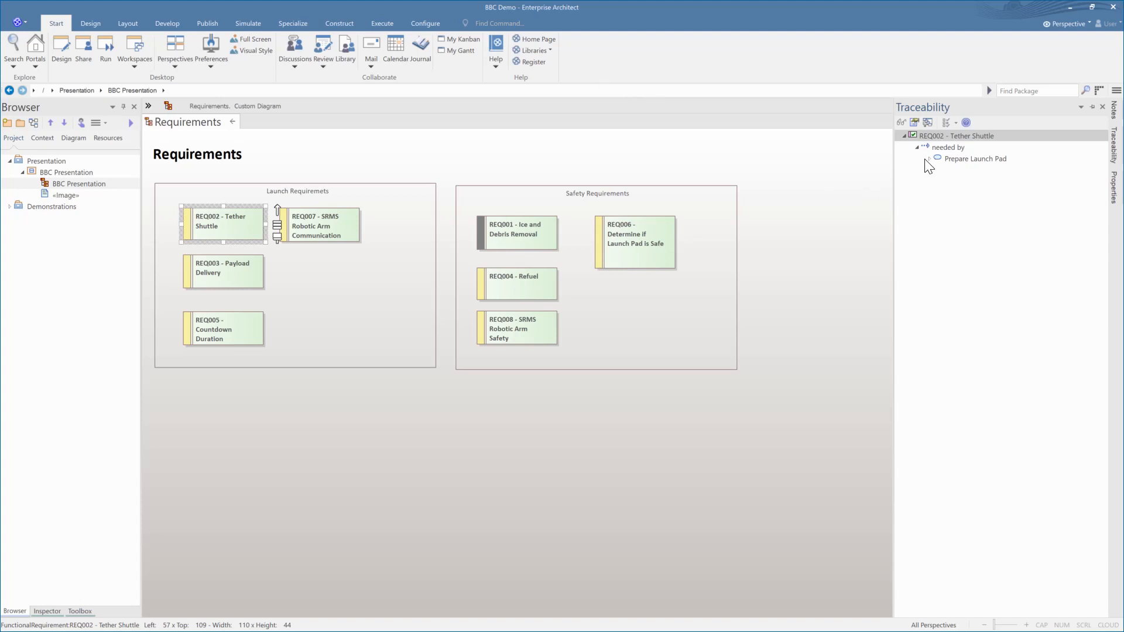
pyautogui.click(931, 158)
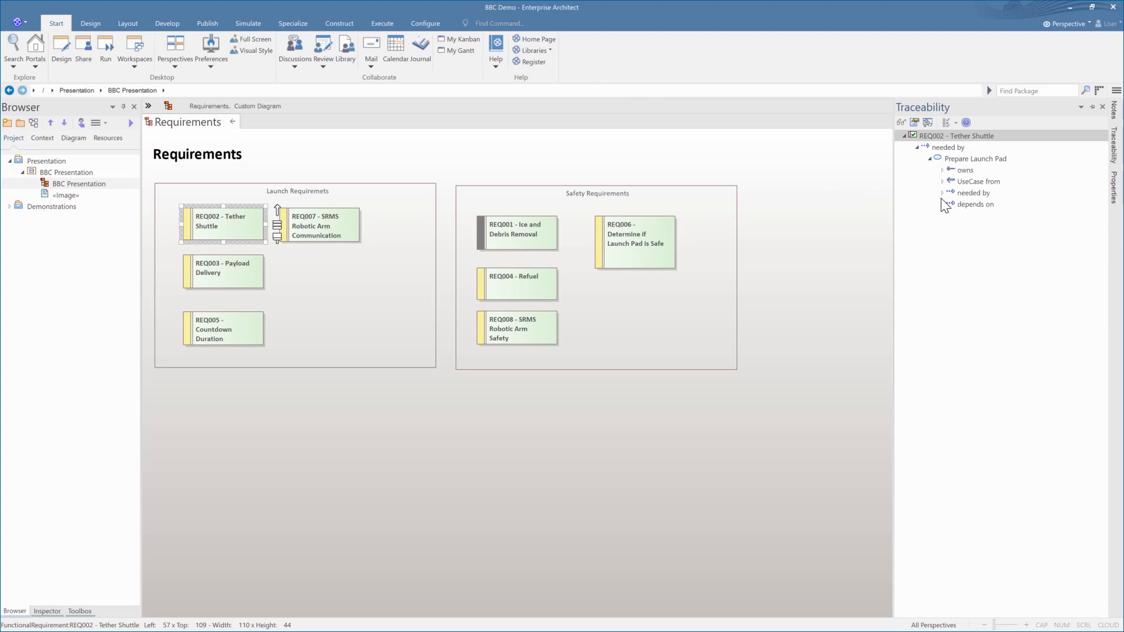
pyautogui.click(943, 204)
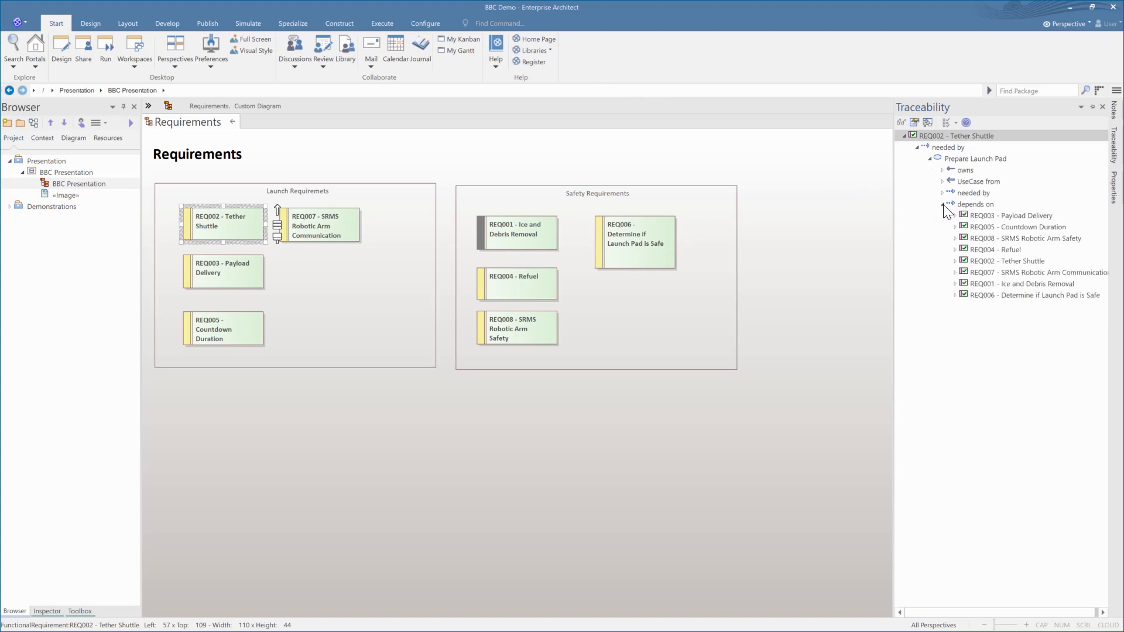
pyautogui.click(944, 182)
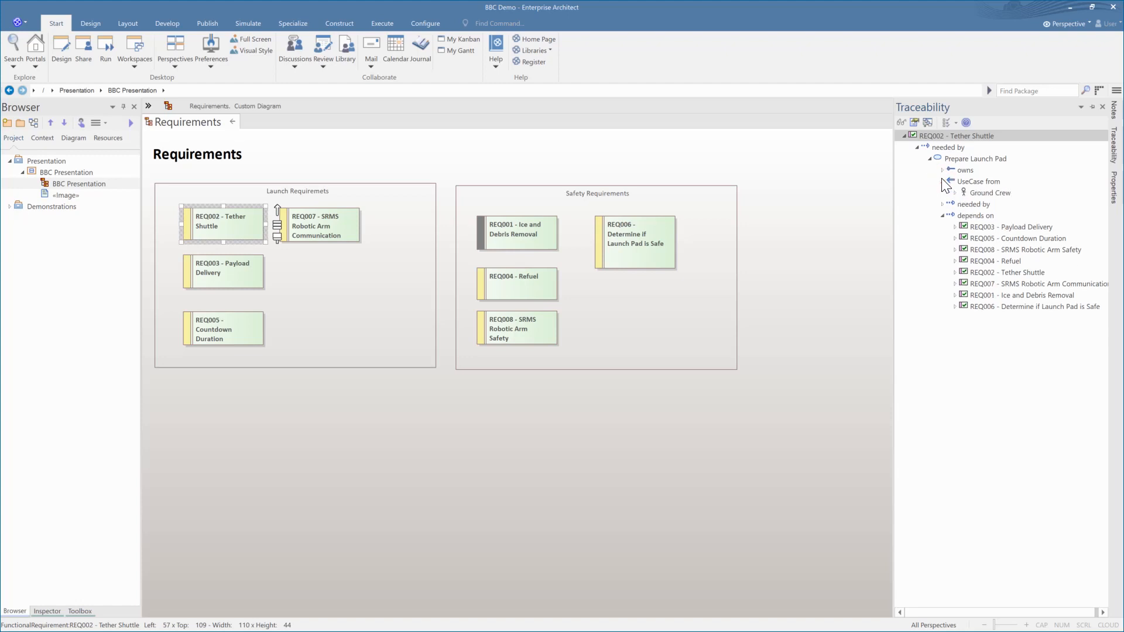
# Find the Ground Crew actor in diagrams and open its Actors diagram
pyautogui.rightClick(988, 192)
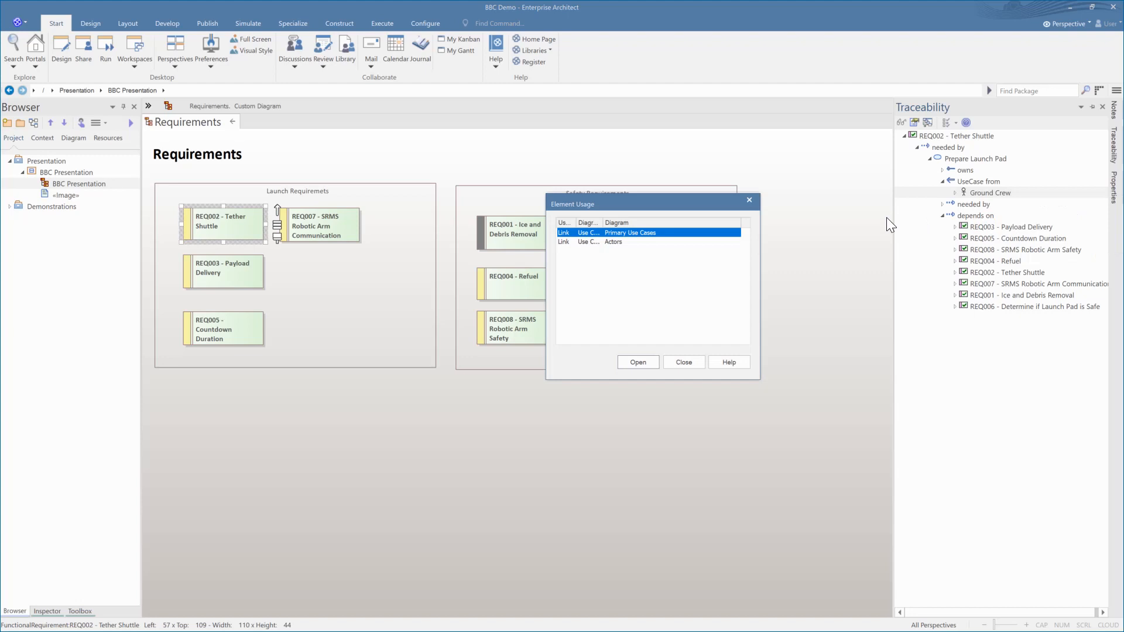
pyautogui.moveTo(625, 242)
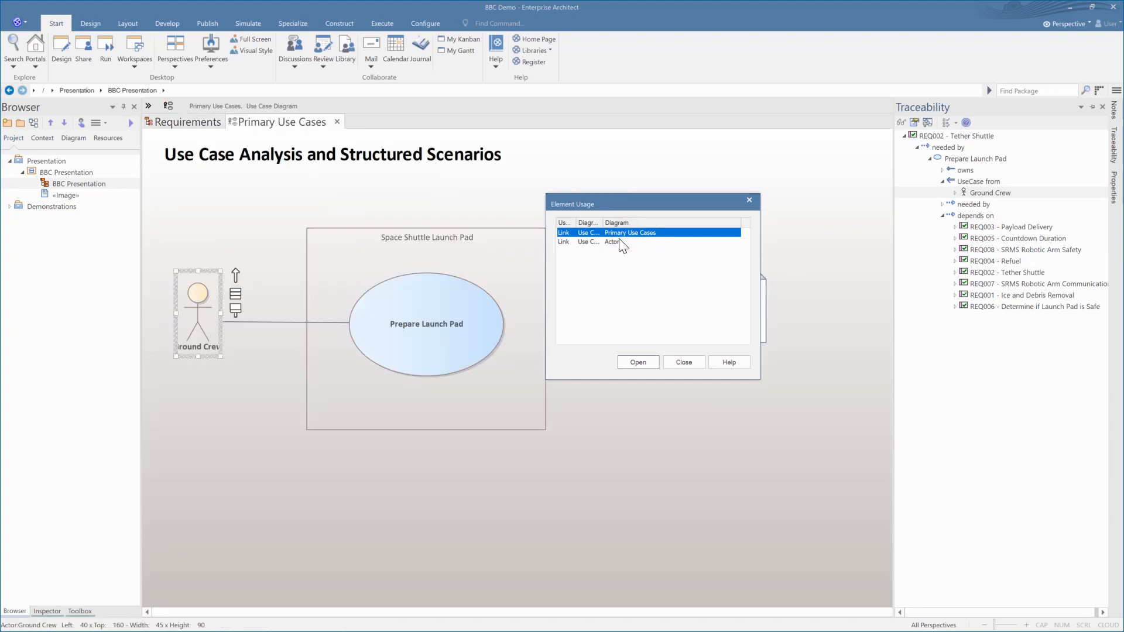
pyautogui.doubleClick(613, 242)
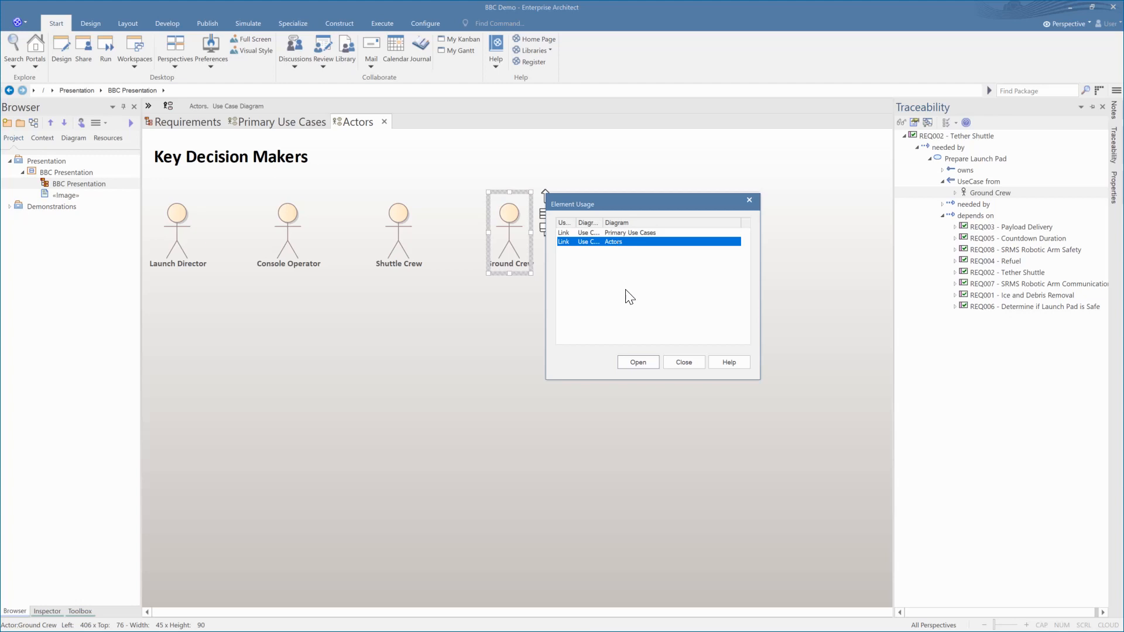
pyautogui.click(684, 363)
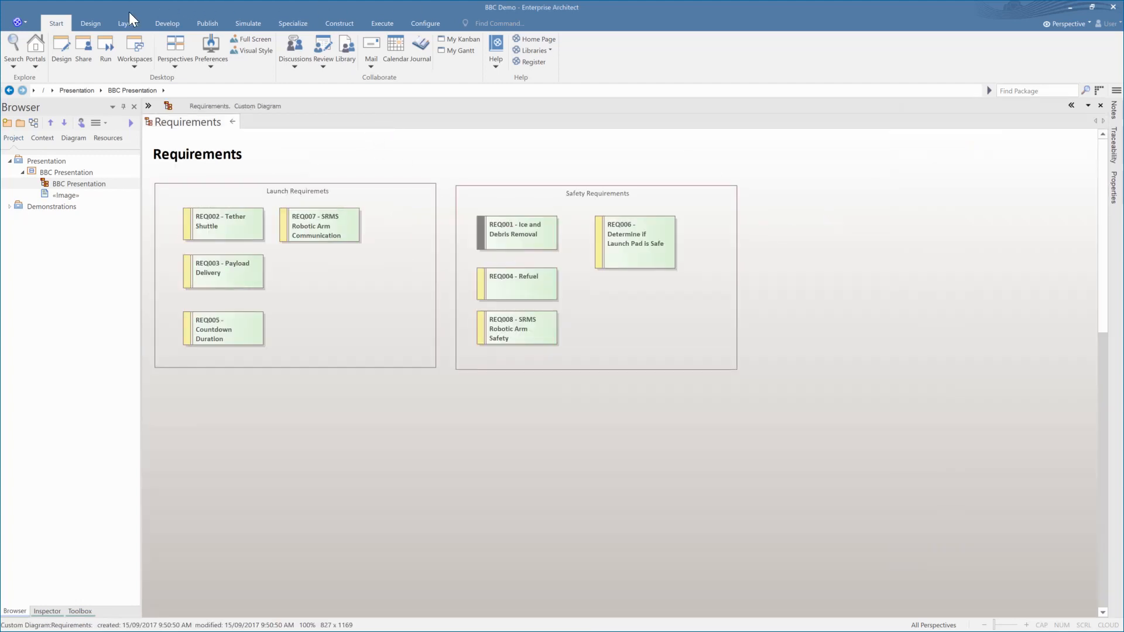
# Review the Approved, Implemented, Proposed and Validated status colours
pyautogui.click(128, 23)
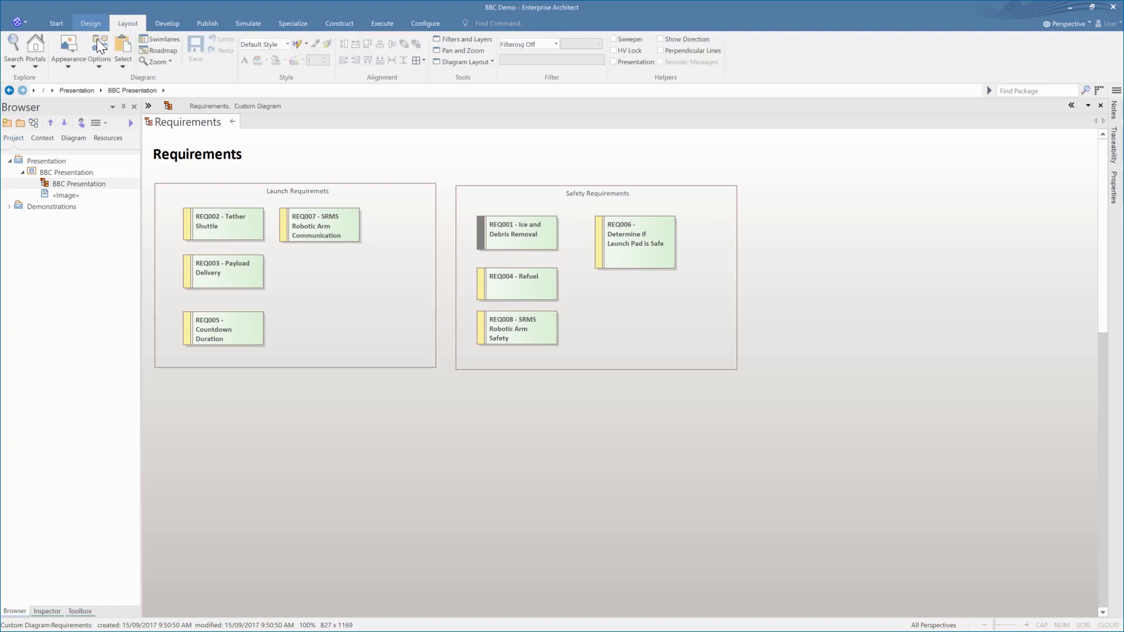
pyautogui.click(70, 44)
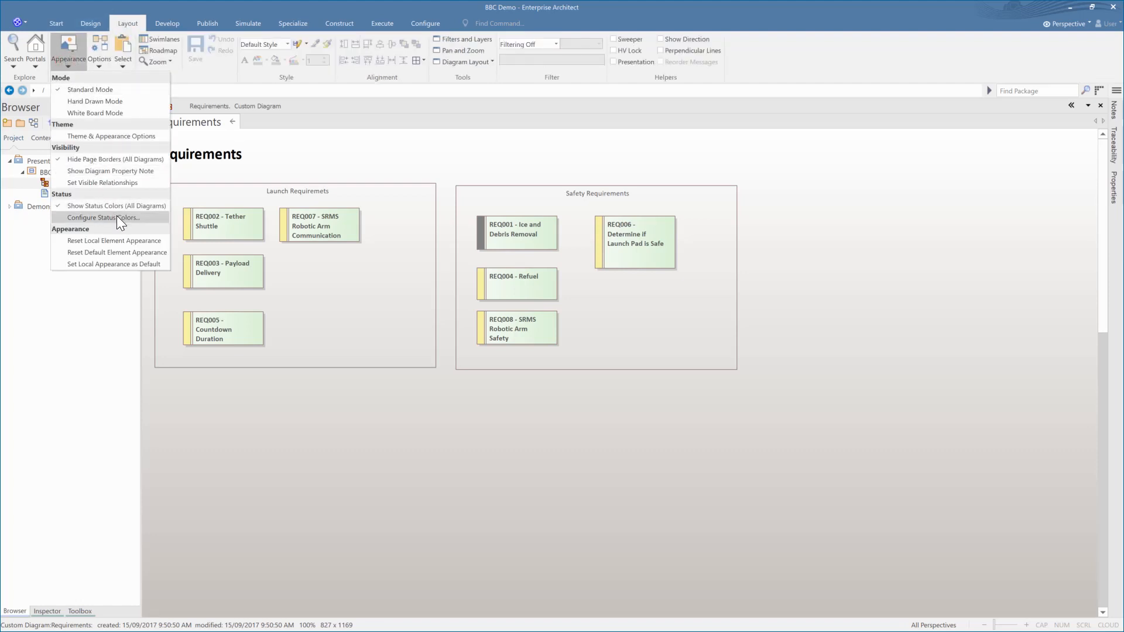
pyautogui.click(110, 218)
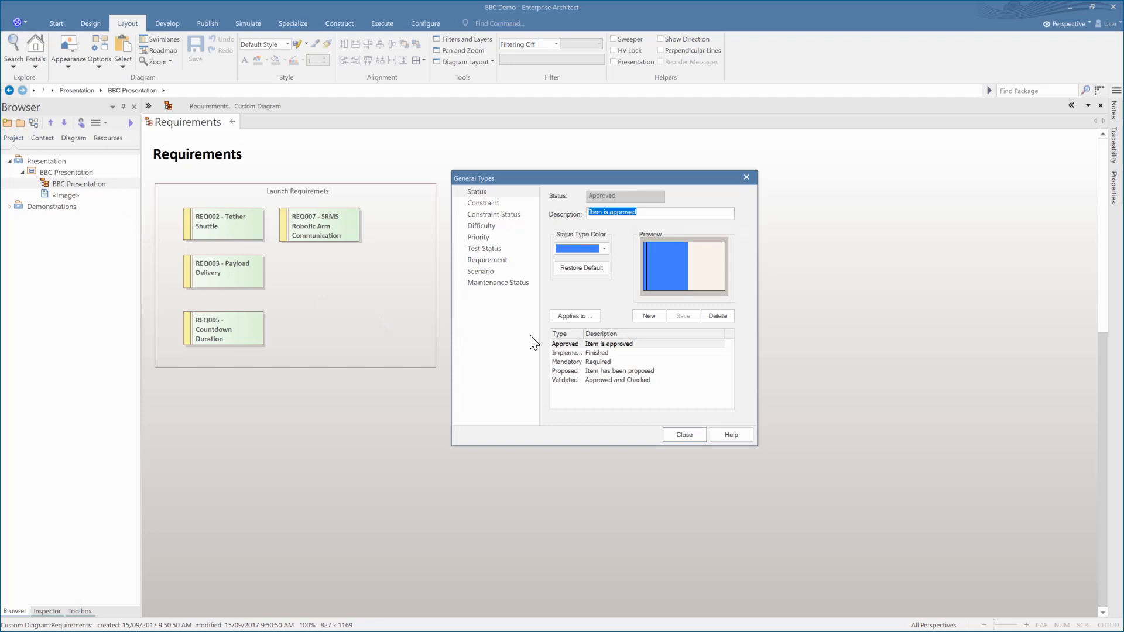
pyautogui.click(598, 353)
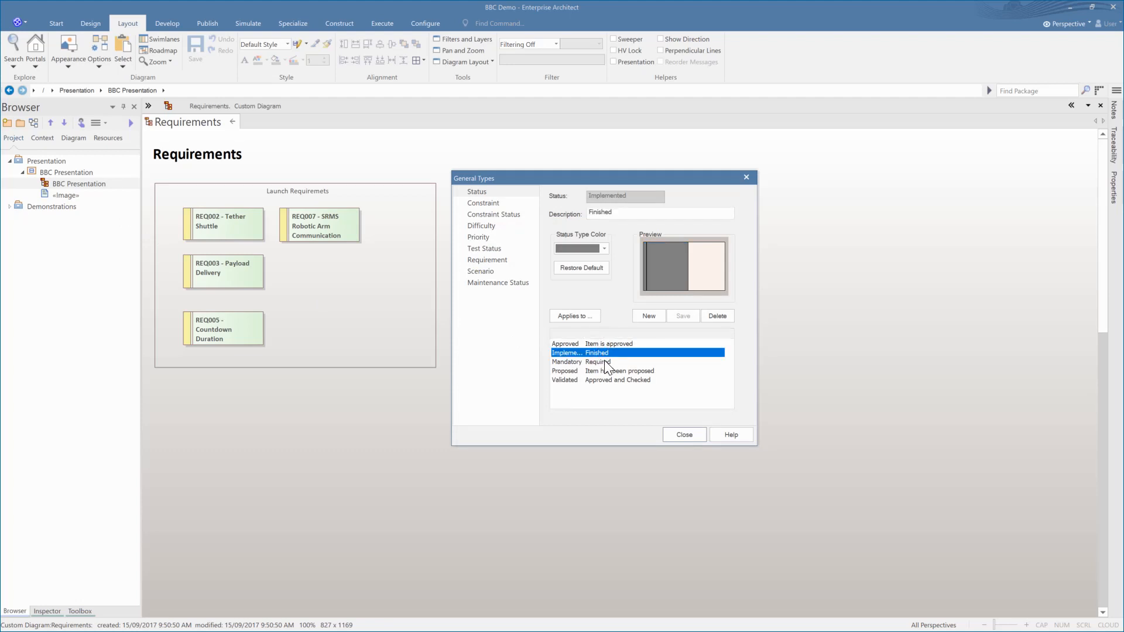
pyautogui.click(590, 362)
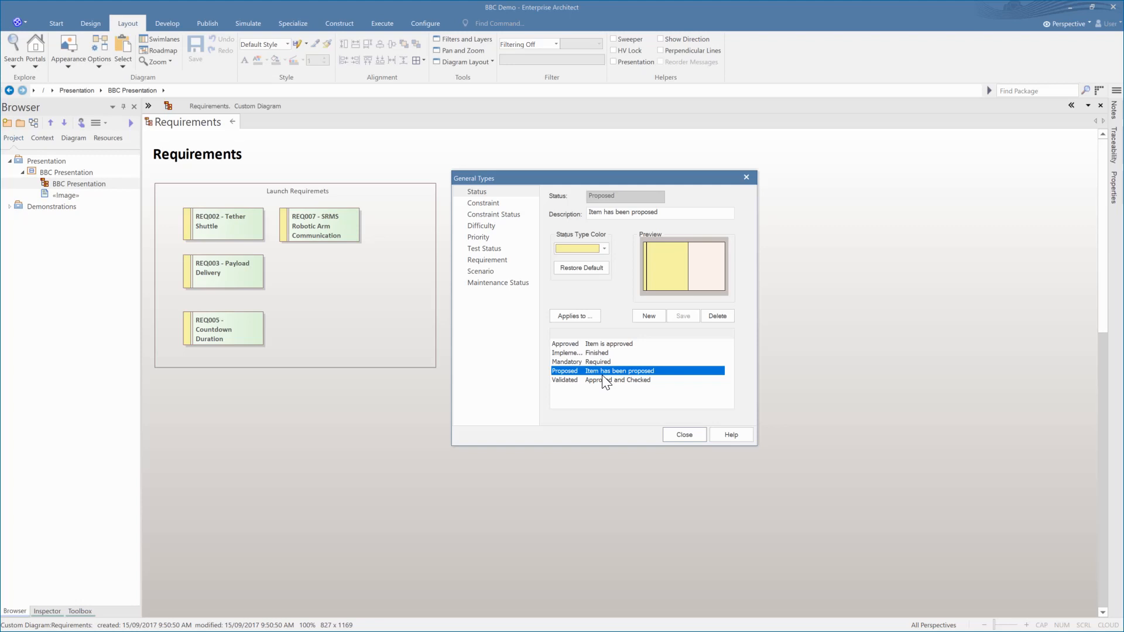
pyautogui.click(566, 380)
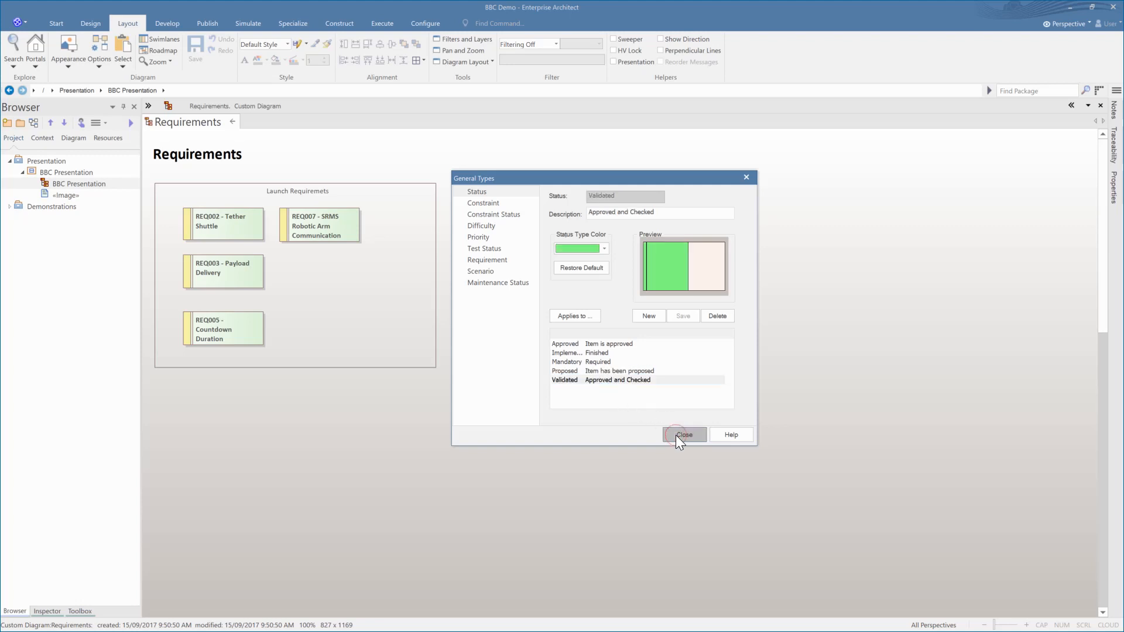
# Close the status types and choose a status for REQ007 in Properties
pyautogui.click(684, 435)
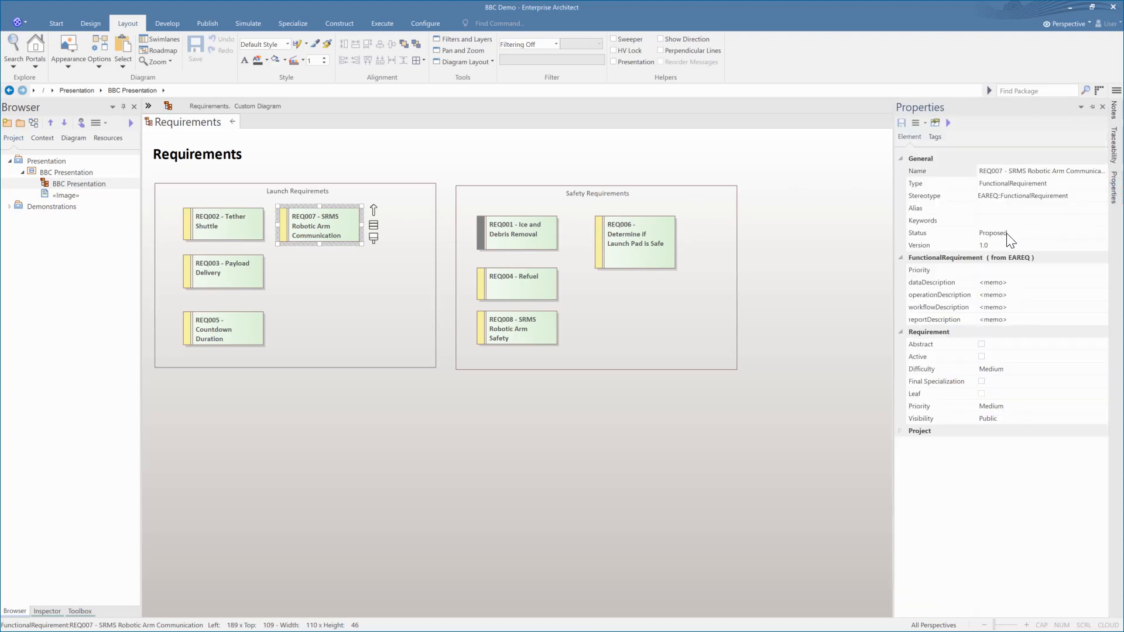
pyautogui.click(1102, 234)
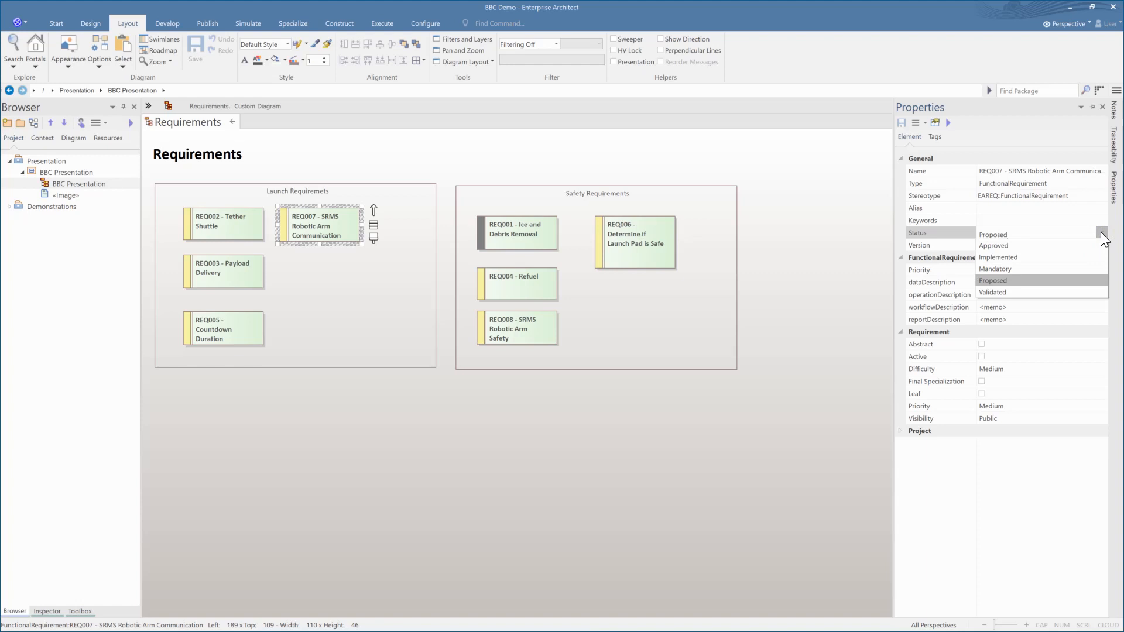
pyautogui.click(993, 292)
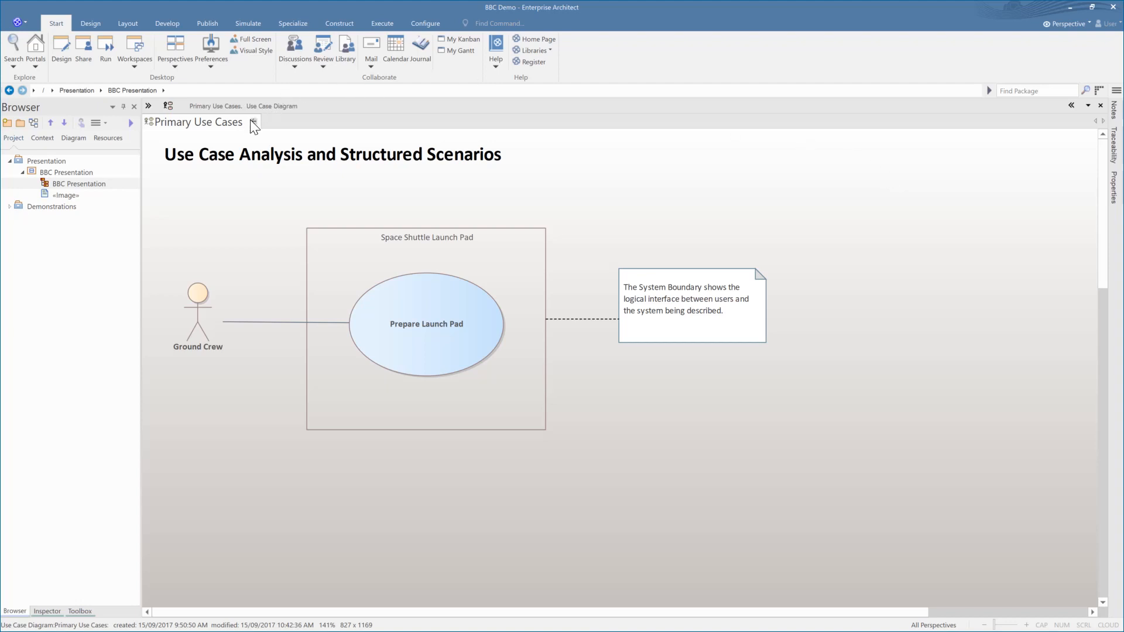
# Close the Primary Use Cases diagram and open the Sequence Diagram from the overview
pyautogui.click(253, 122)
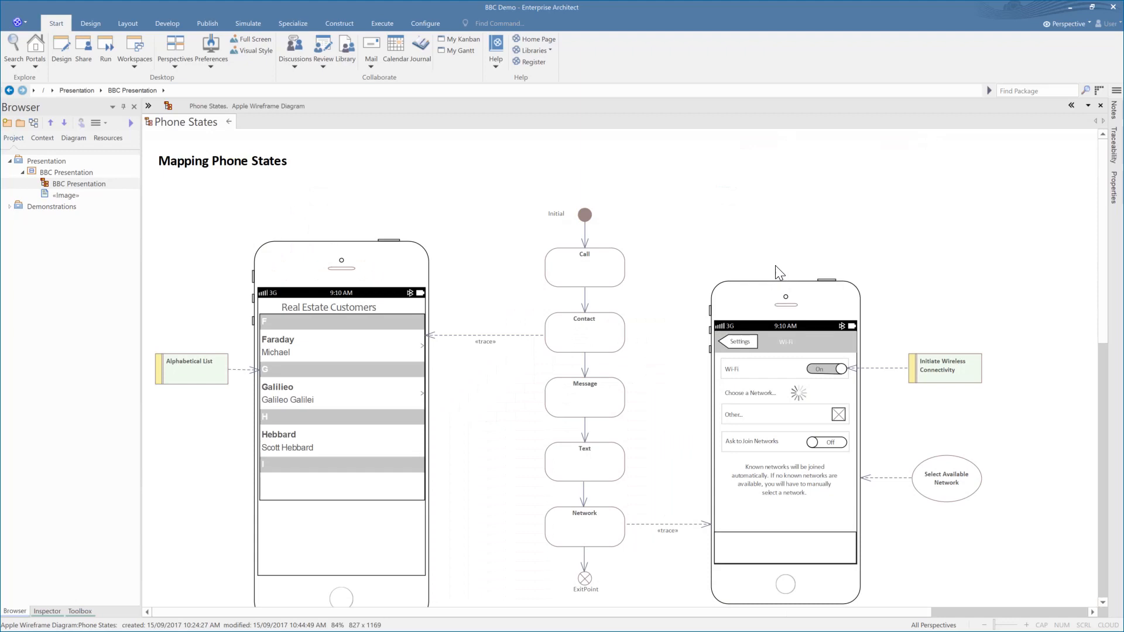
pyautogui.scroll(-3)
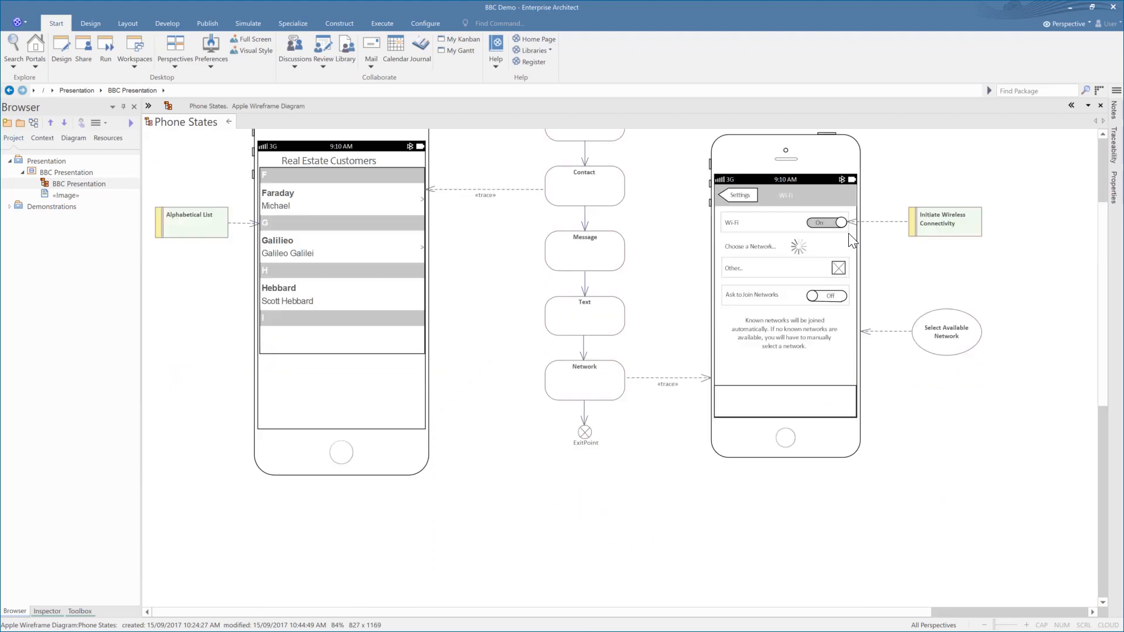
pyautogui.moveTo(955, 208)
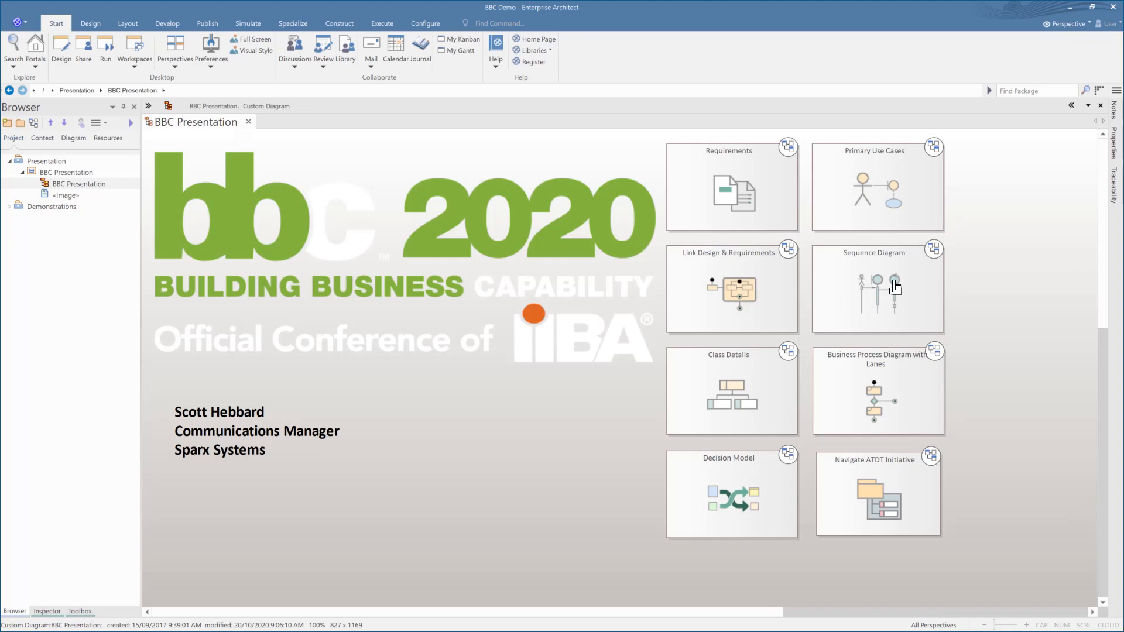
pyautogui.doubleClick(878, 287)
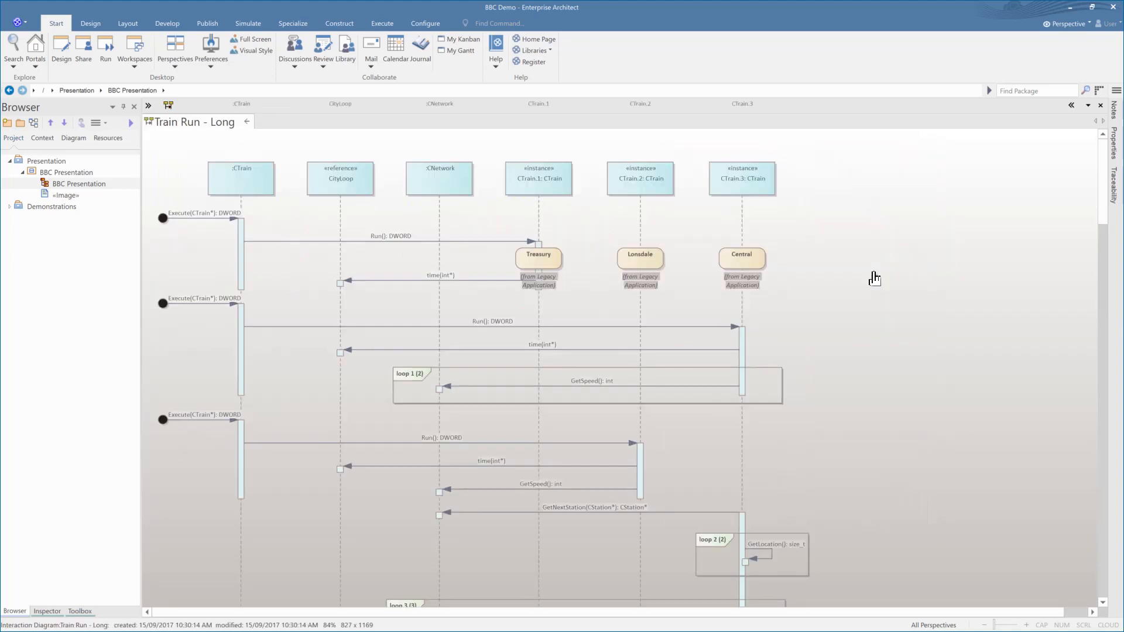
pyautogui.moveTo(843, 276)
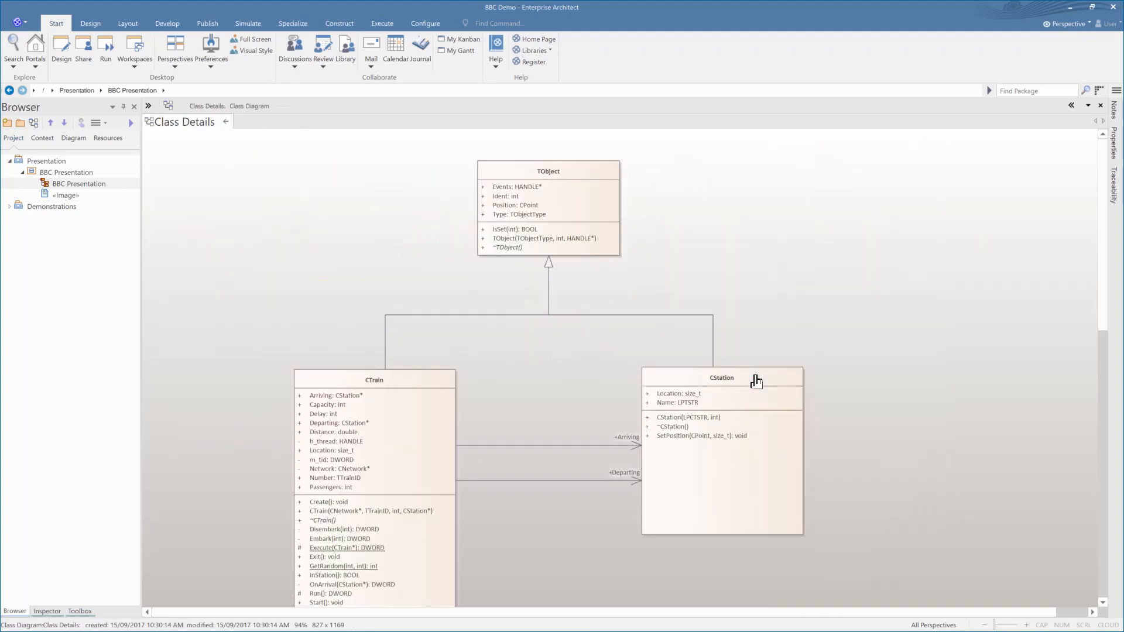
# Trace TObject's relationships to CTrain, then close the Class Details diagram
pyautogui.click(548, 170)
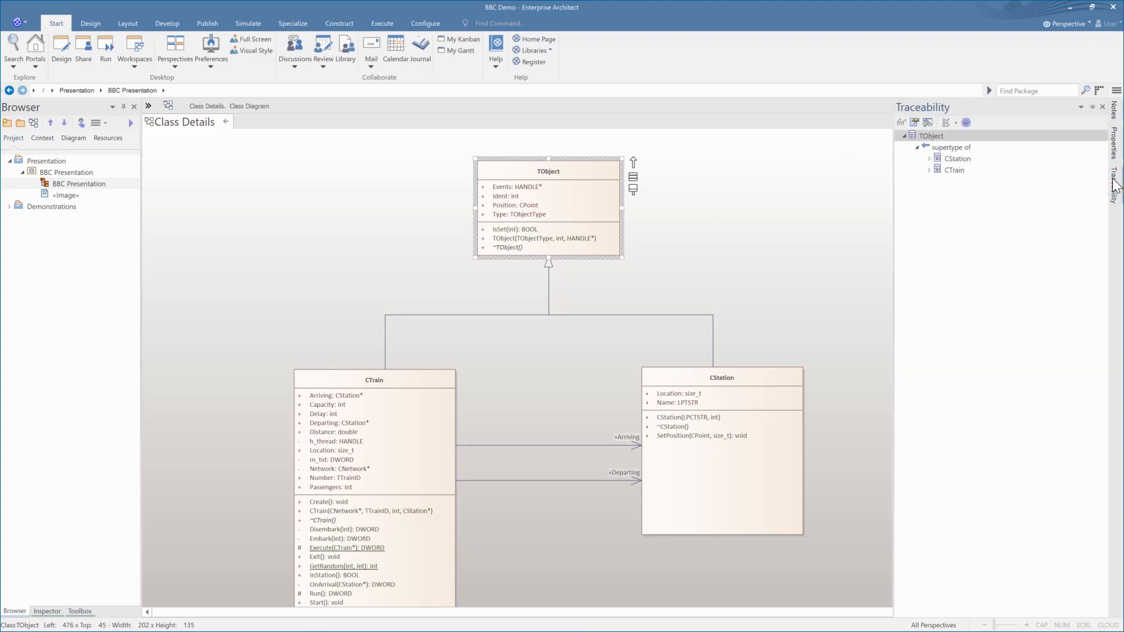
pyautogui.moveTo(933, 177)
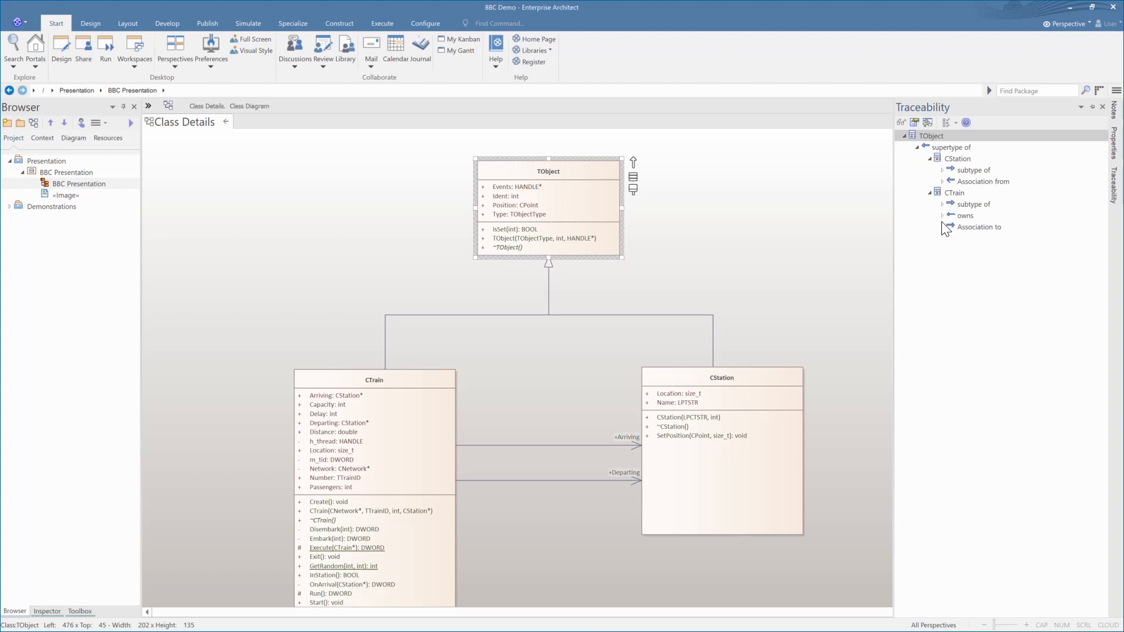
pyautogui.click(942, 204)
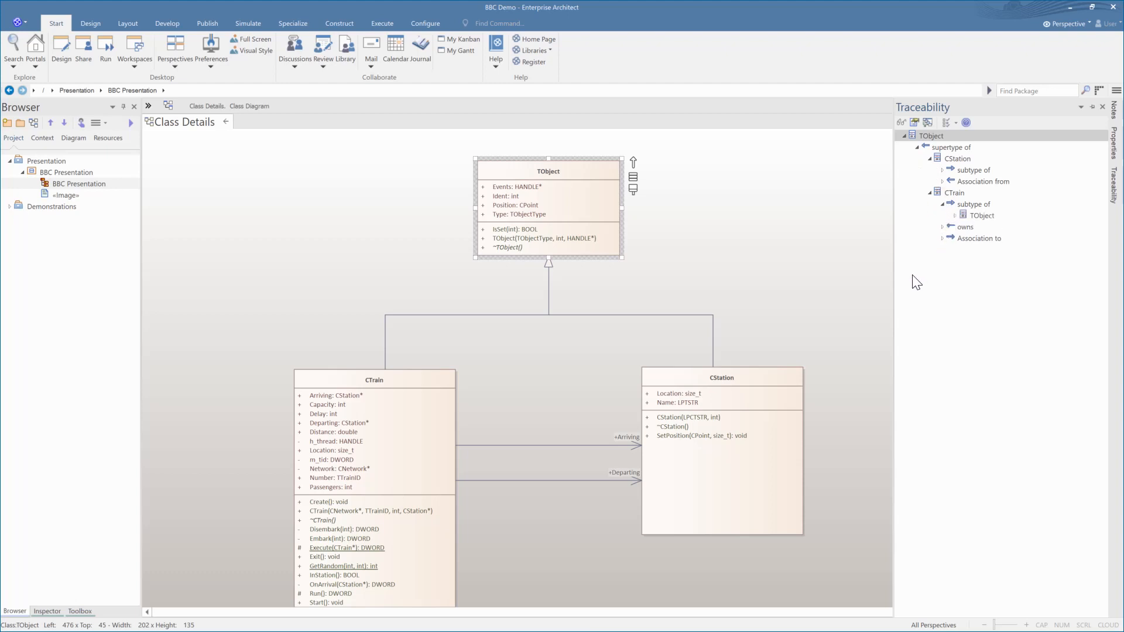
pyautogui.moveTo(826, 118)
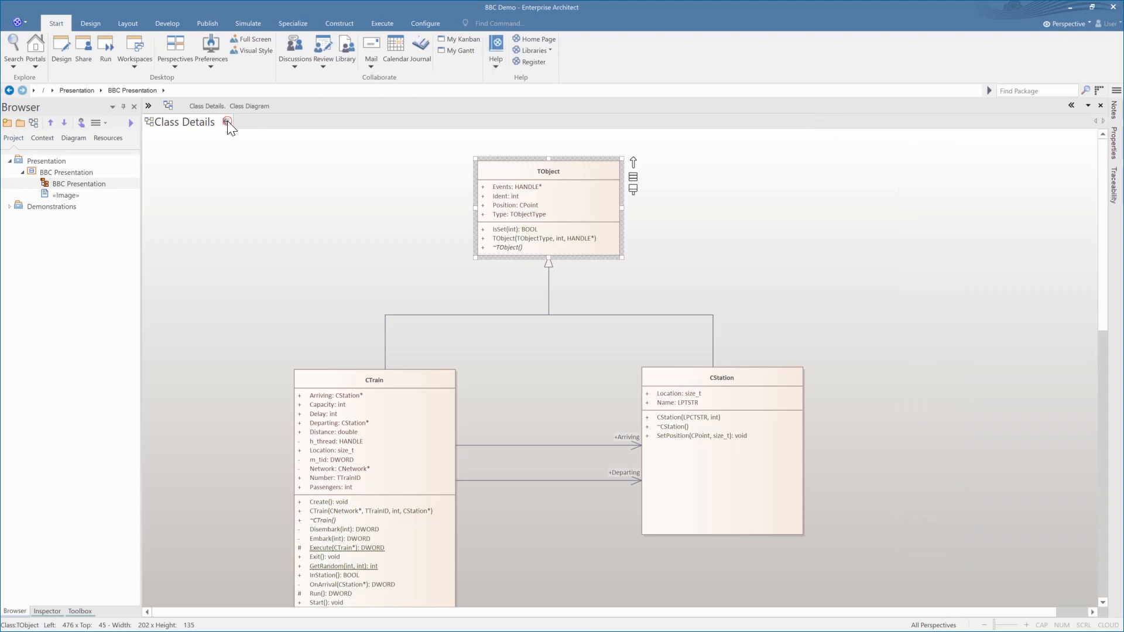
pyautogui.click(227, 121)
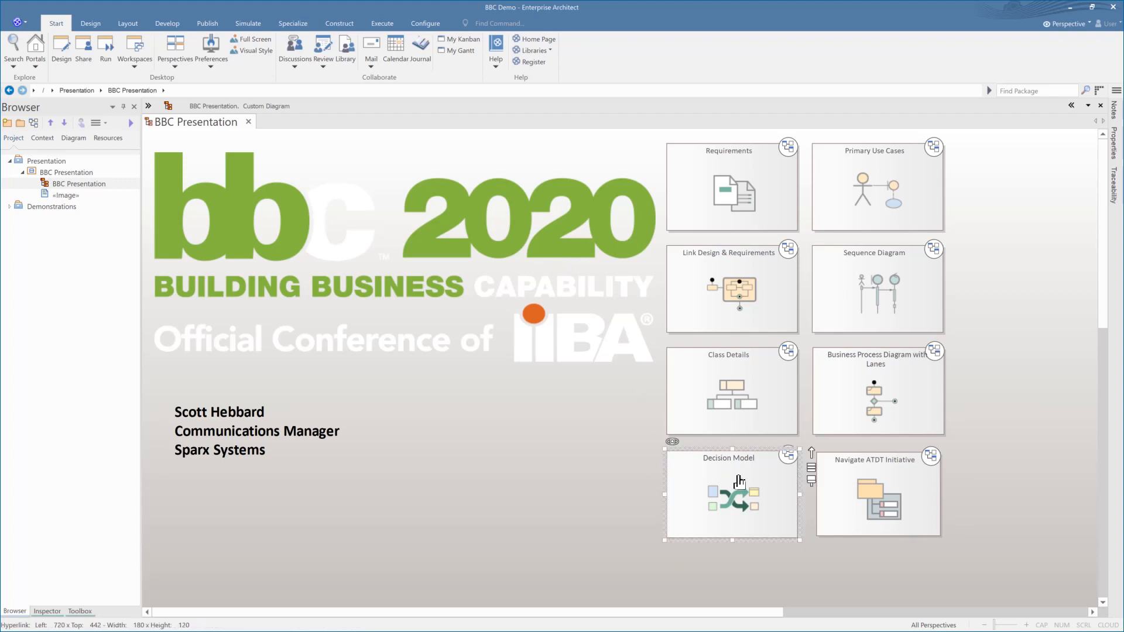
# Drill from Navigate ATDT Initiative through Capability Model into Airport Capability Model
pyautogui.doubleClick(739, 494)
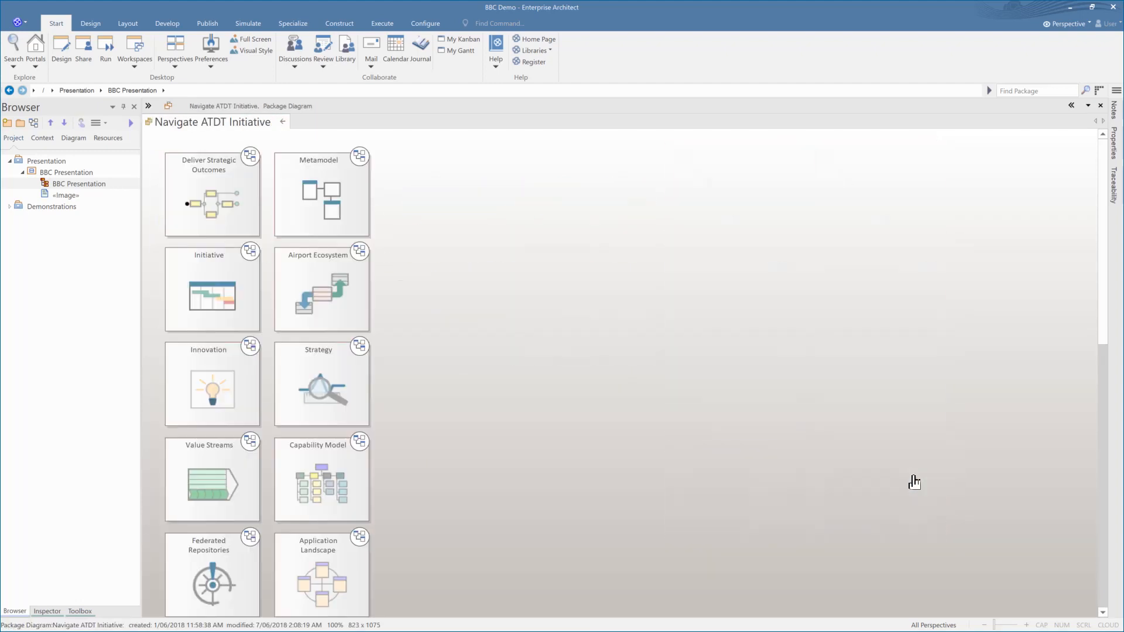
pyautogui.moveTo(228, 207)
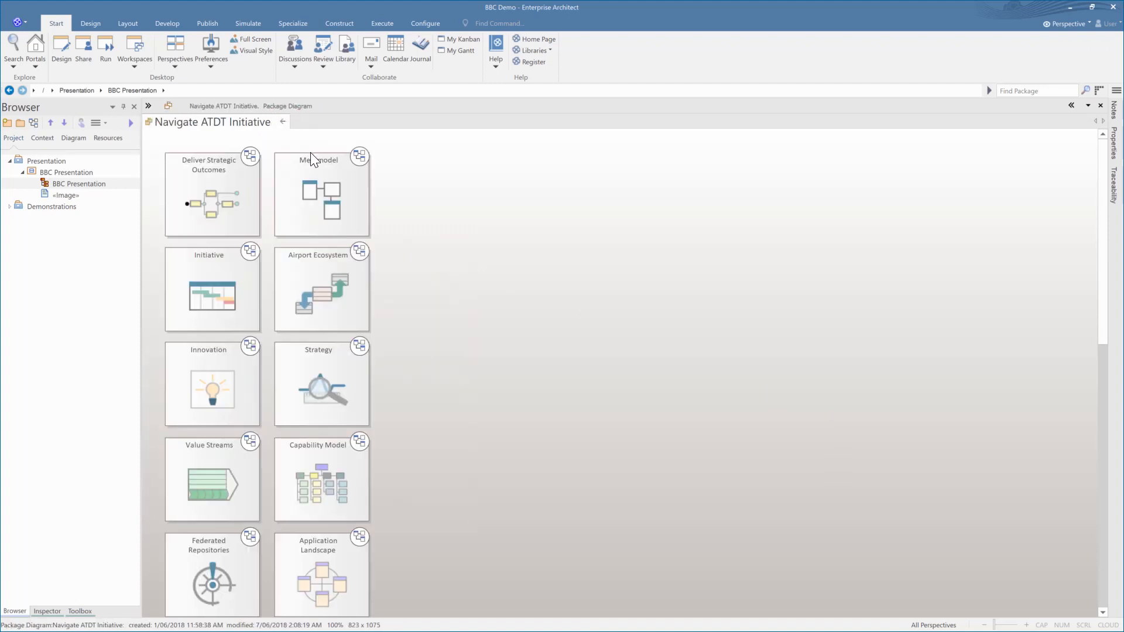
pyautogui.doubleClick(321, 193)
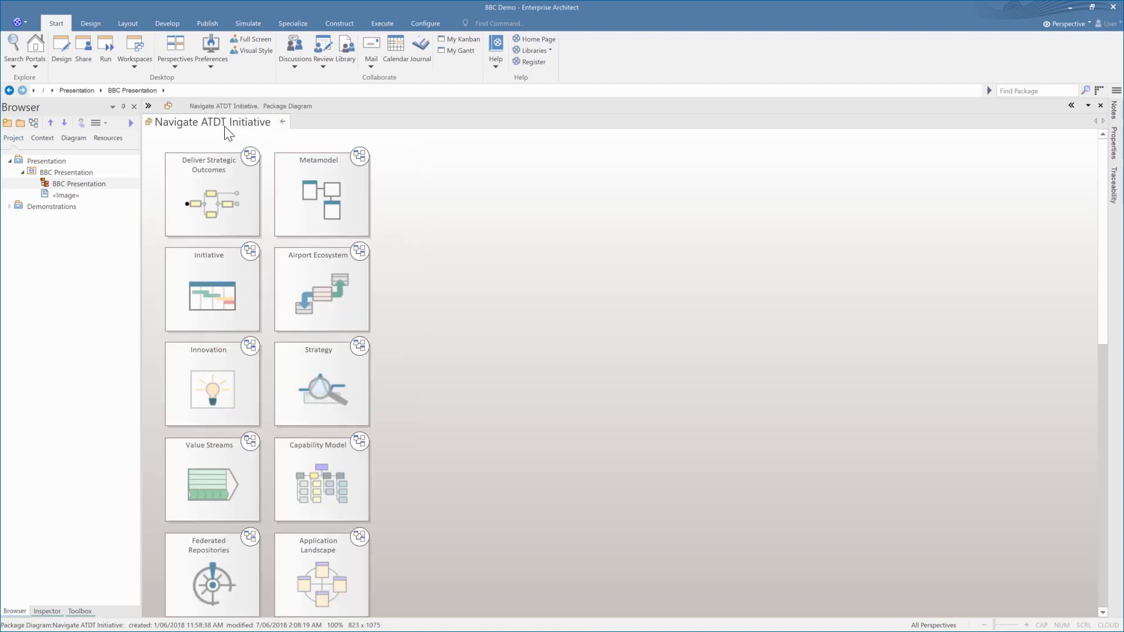
pyautogui.doubleClick(322, 288)
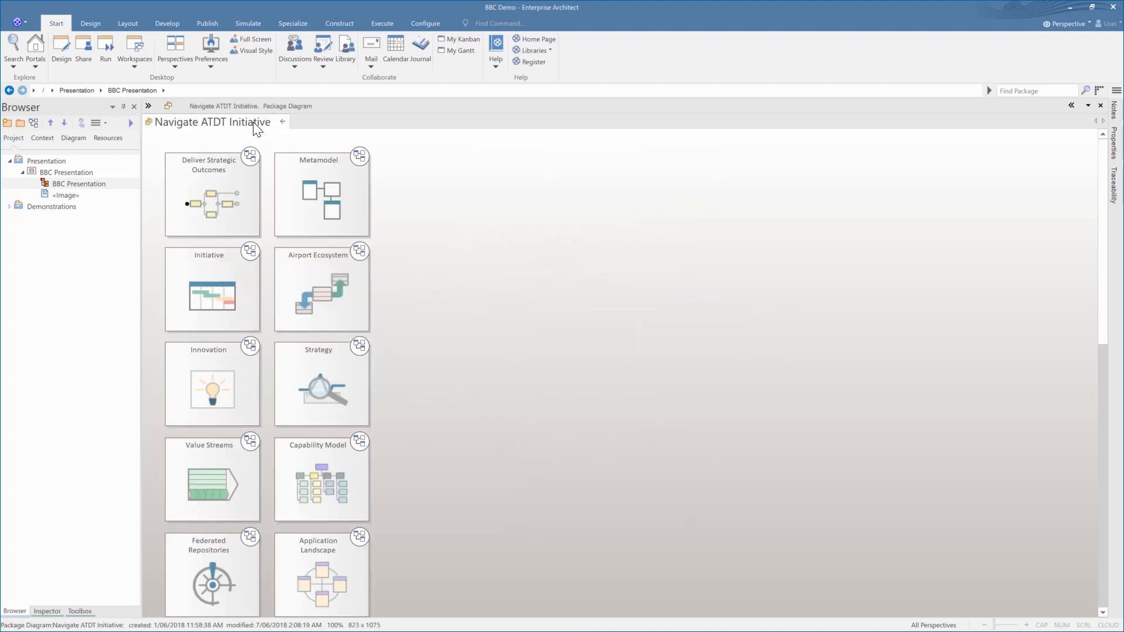
pyautogui.moveTo(254, 282)
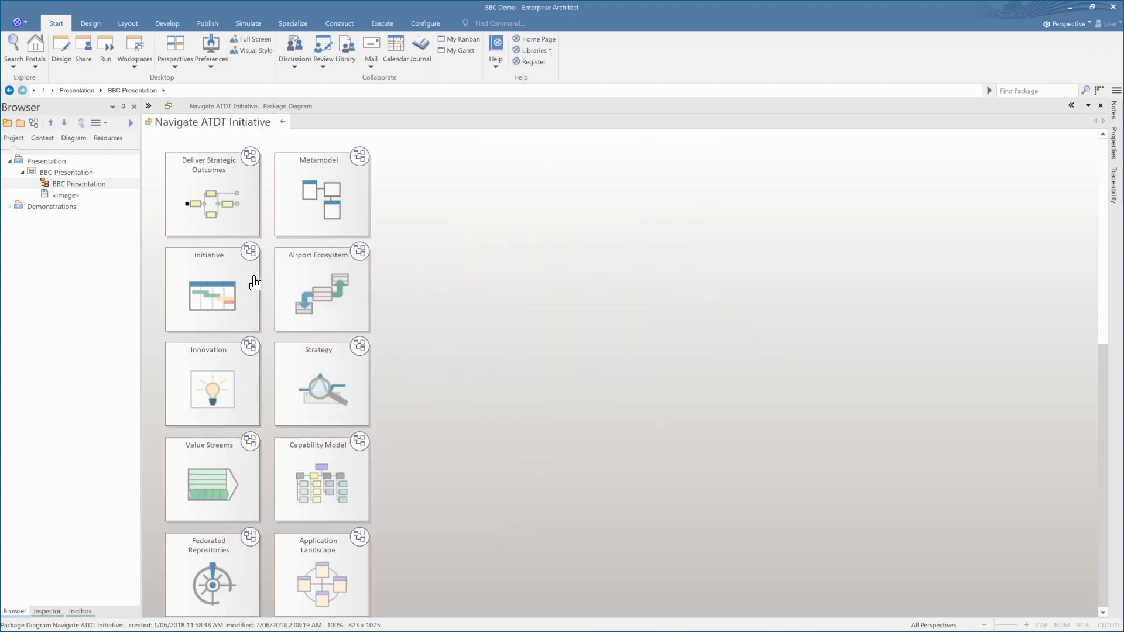
pyautogui.doubleClick(321, 480)
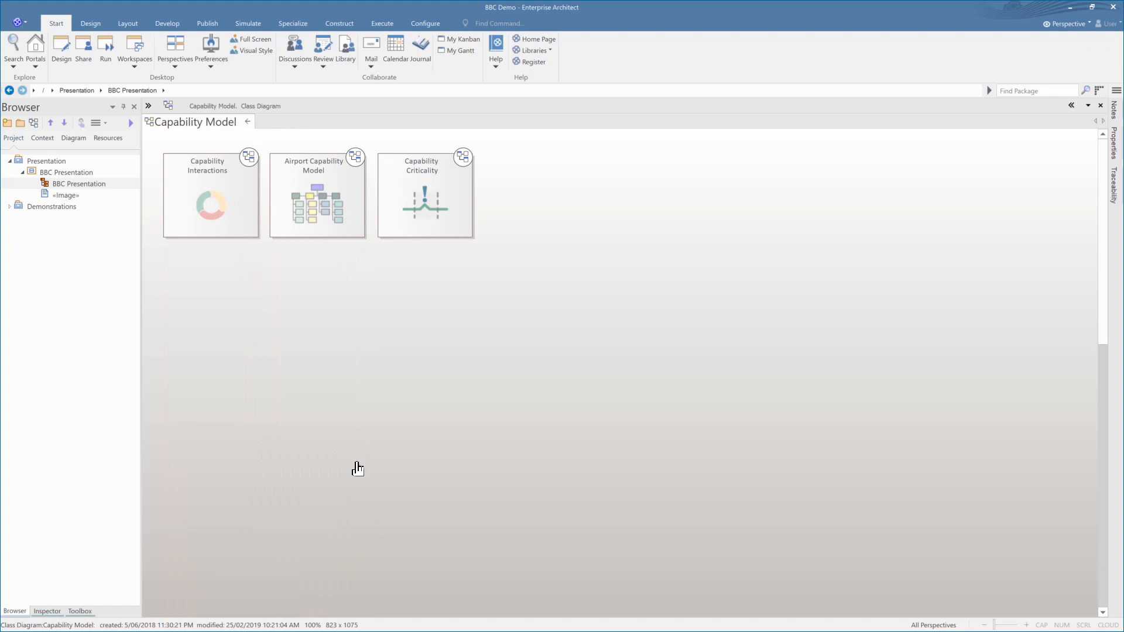
pyautogui.doubleClick(316, 196)
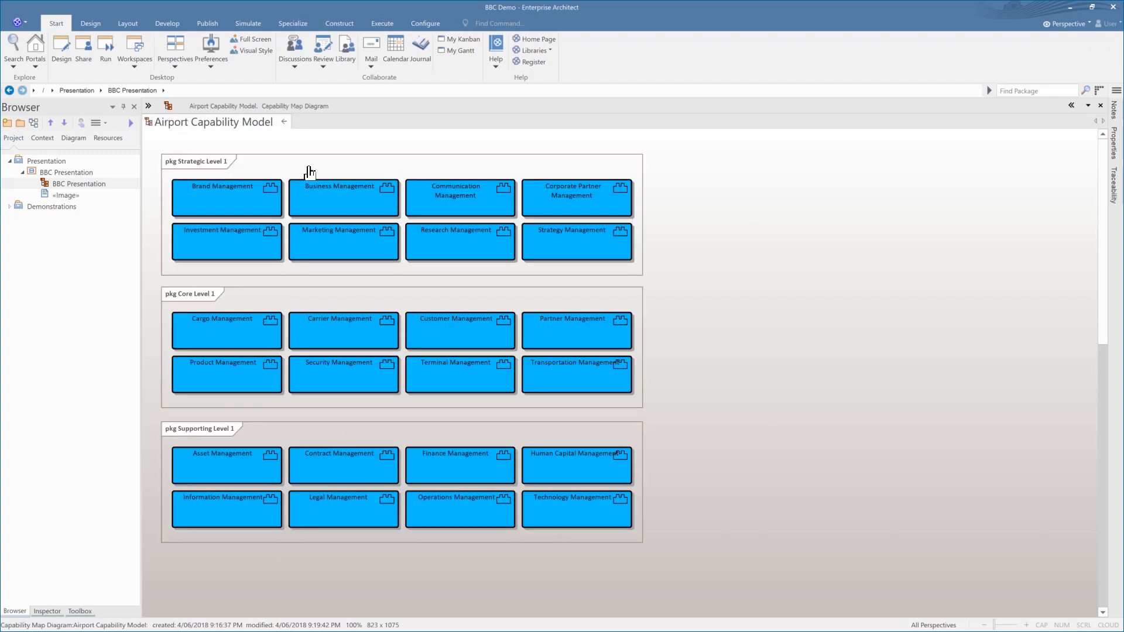